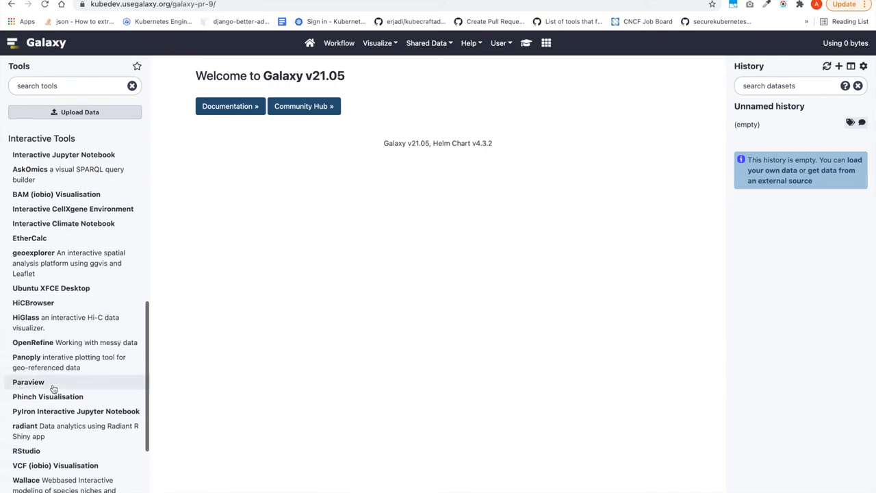
{"action": "mouse_move", "coordinate": [64, 154]}
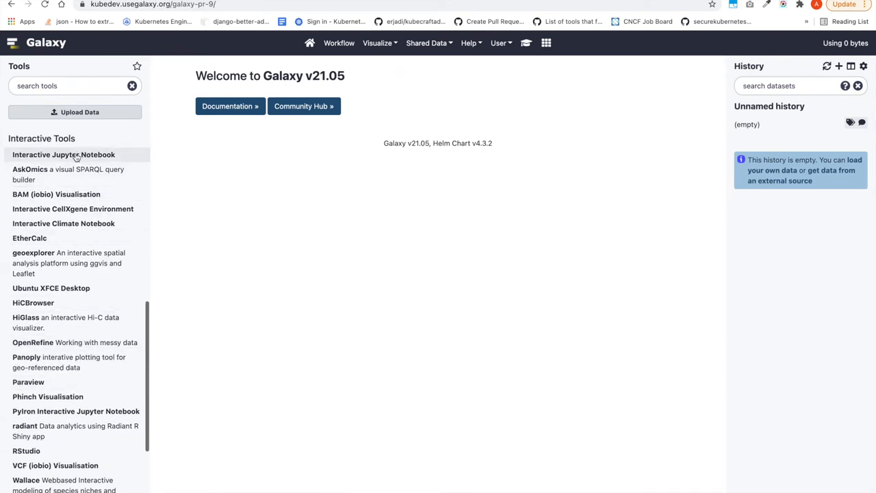
Run the Interactive Jupyter Notebook tool starting with a fresh notebook.
{"action": "left_click", "coordinate": [63, 154]}
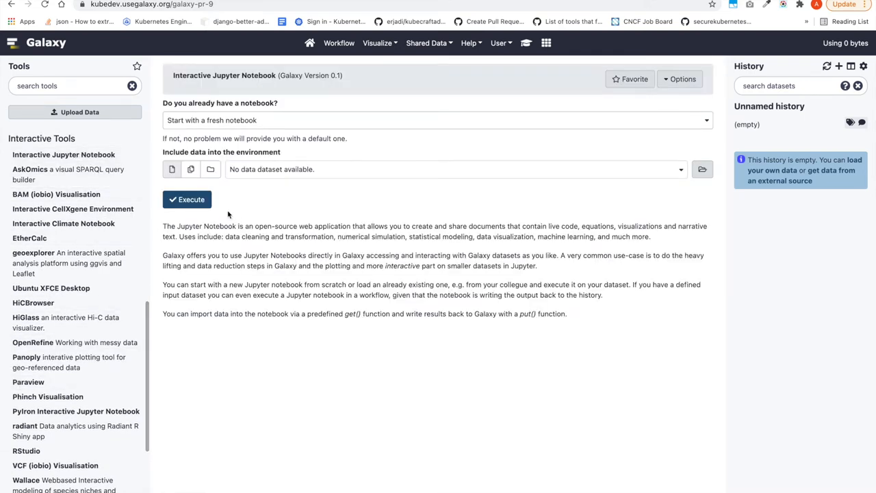
{"action": "left_click", "coordinate": [186, 200]}
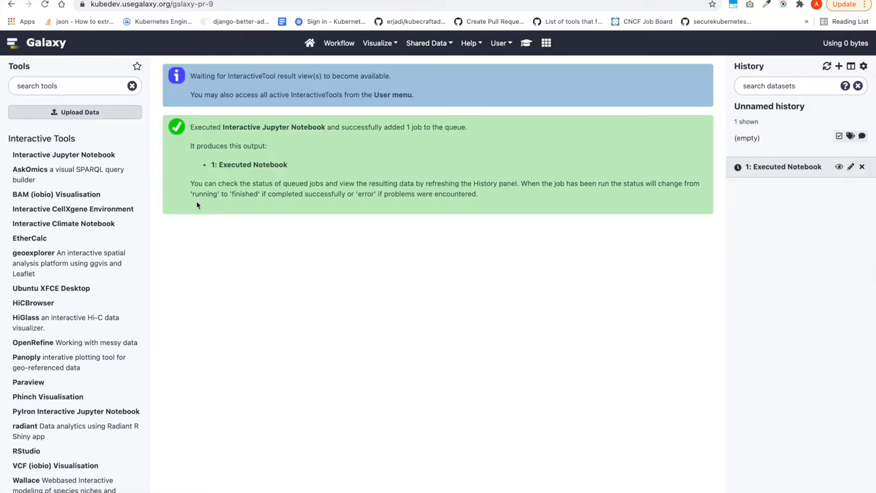
{"action": "mouse_move", "coordinate": [314, 252]}
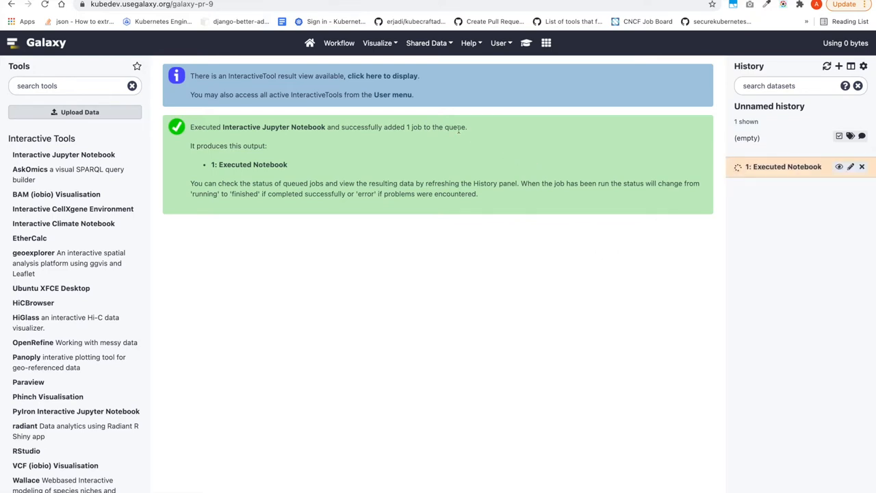
{"action": "mouse_move", "coordinate": [394, 94]}
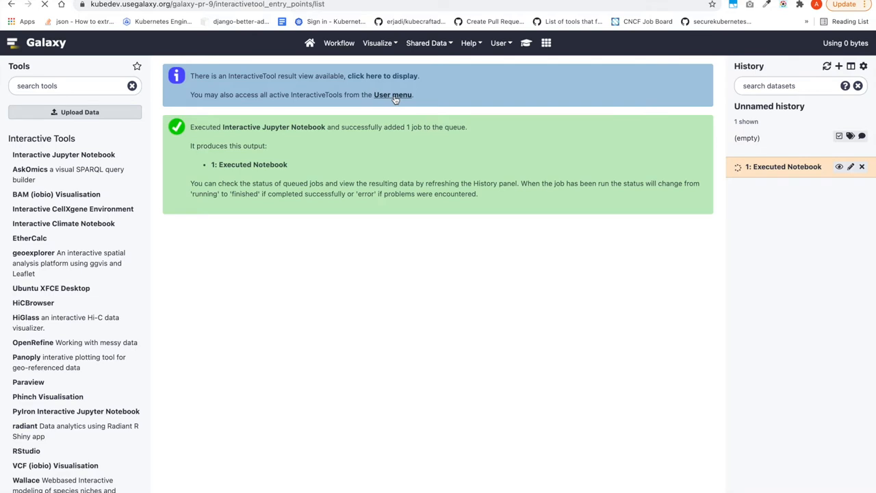
Show the Active Interactive Tools list with the running Jupyter Interactive Tool.
{"action": "left_click", "coordinate": [393, 95]}
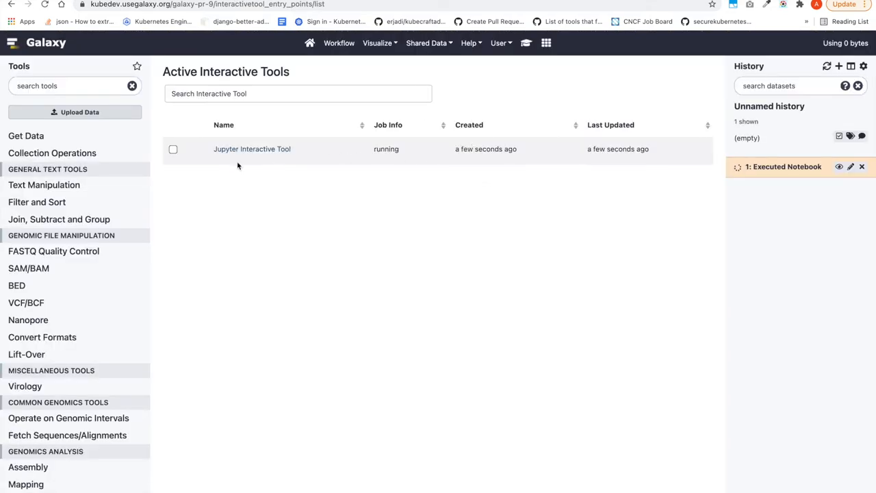
{"action": "left_click", "coordinate": [252, 149]}
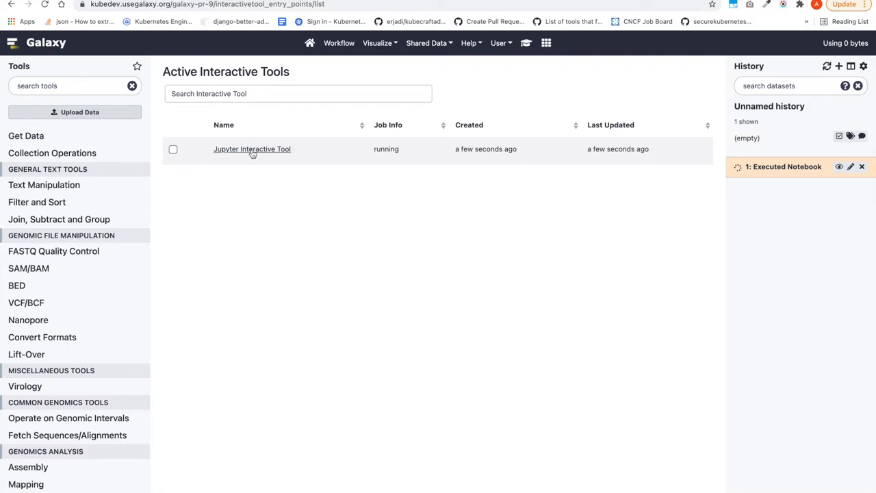
{"action": "left_click", "coordinate": [252, 149]}
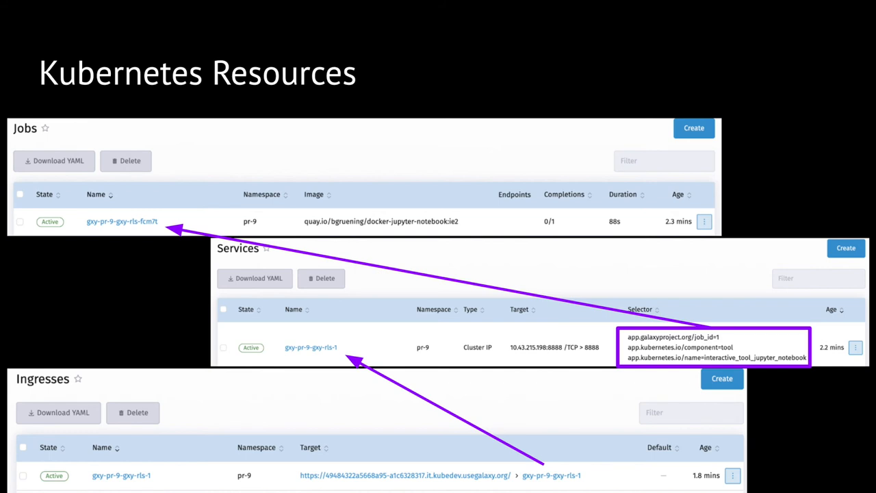
Advance from the Kubernetes Resources slide to the Required Configuration slide.
{"action": "key", "text": "Right"}
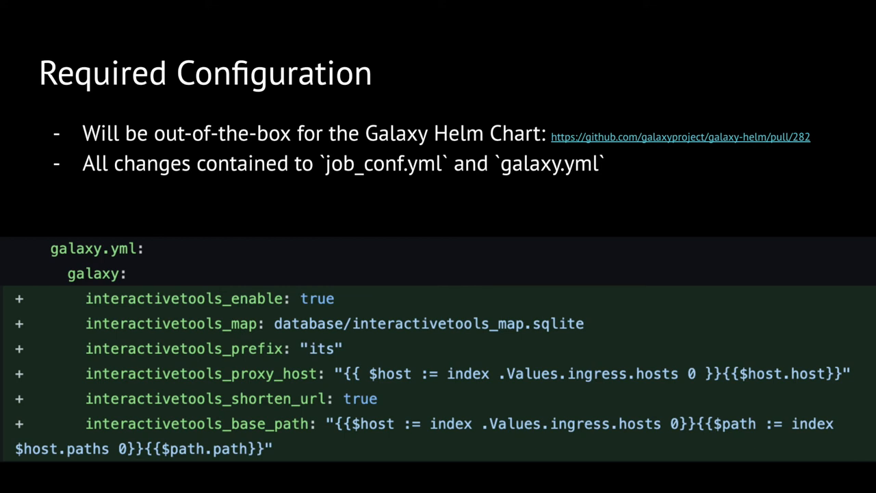